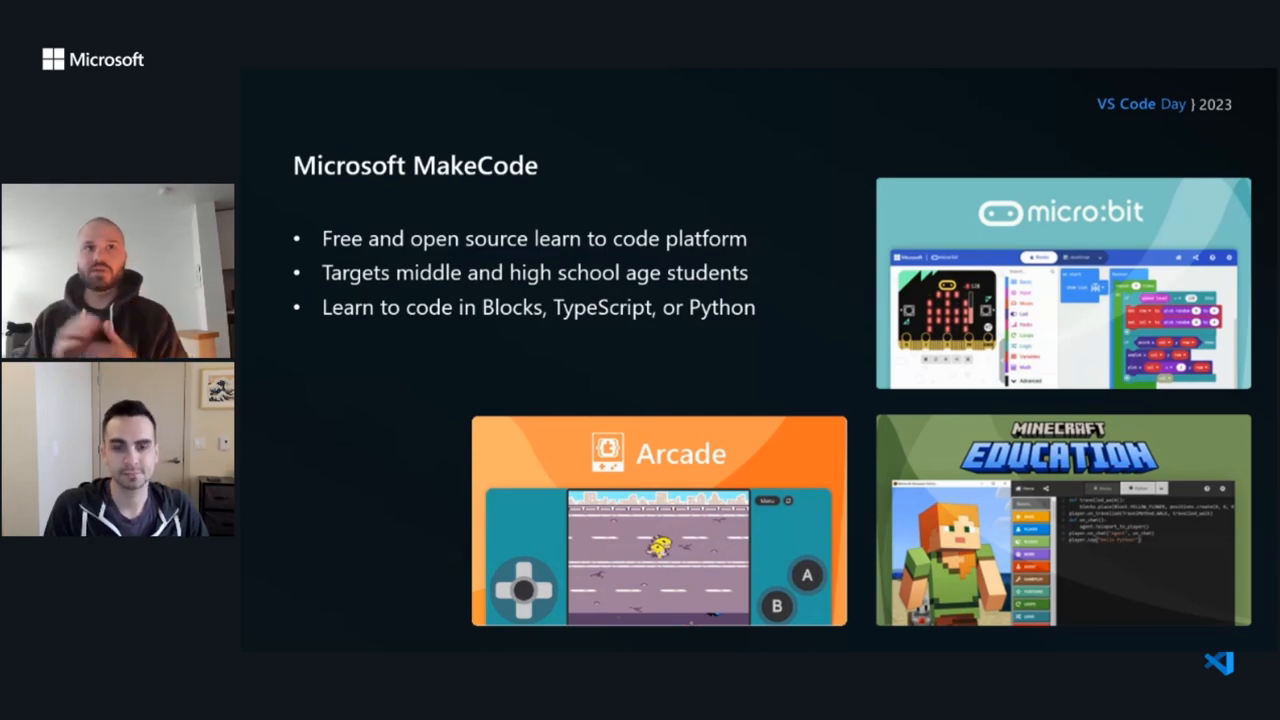
Step: Advance the deck to the Block-based Programming slide
key("Right")
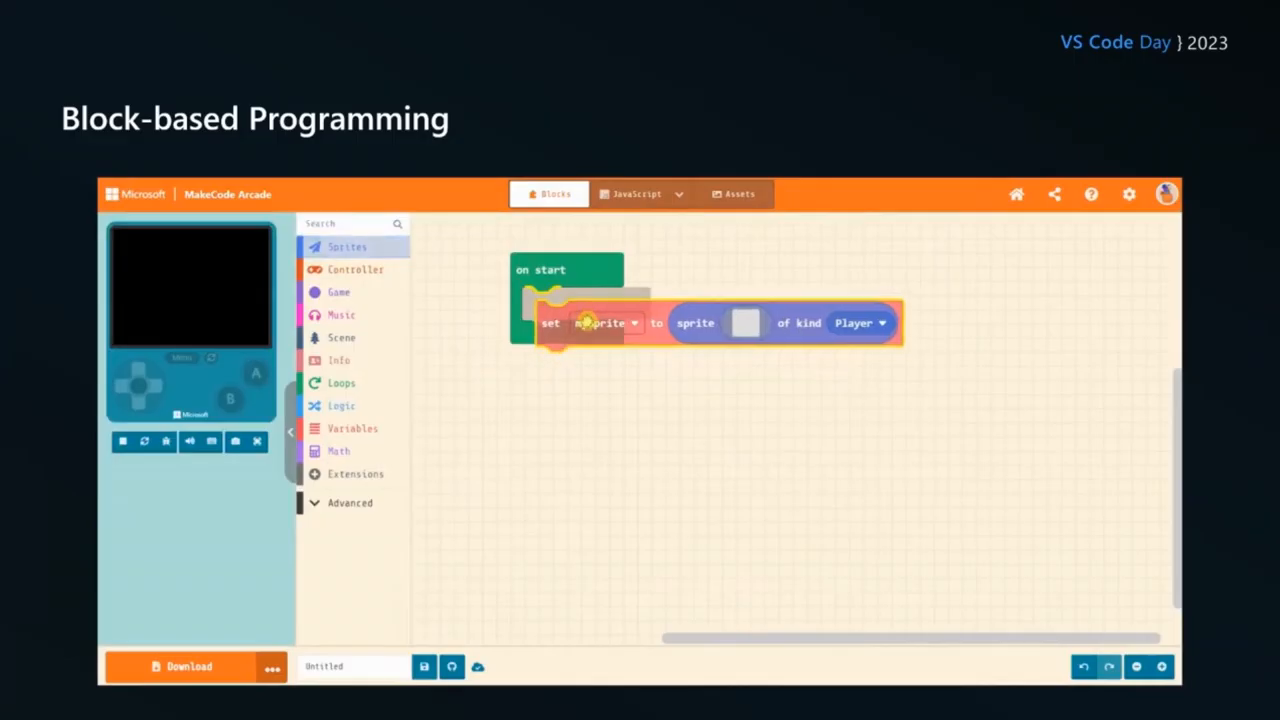
Step: Pick a Gallery image for mySprite, add move-with-buttons and an on A button pressed block
left_click(744, 322)
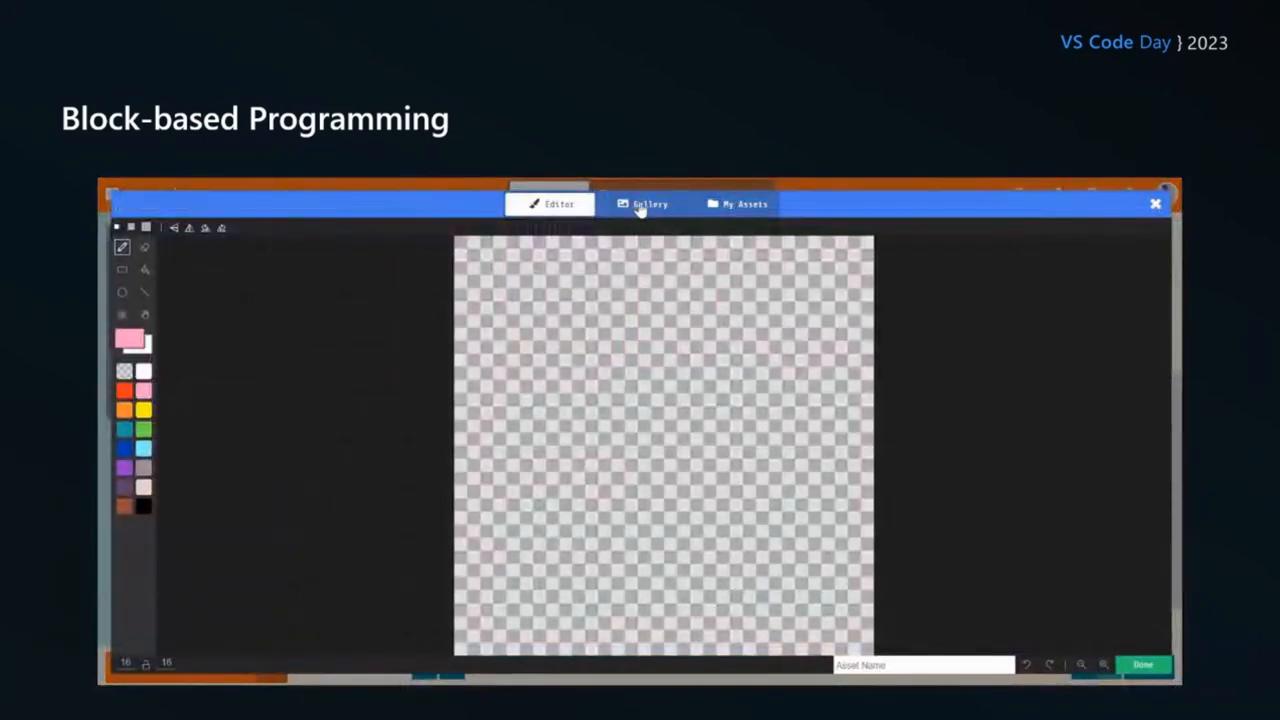
left_click(648, 204)
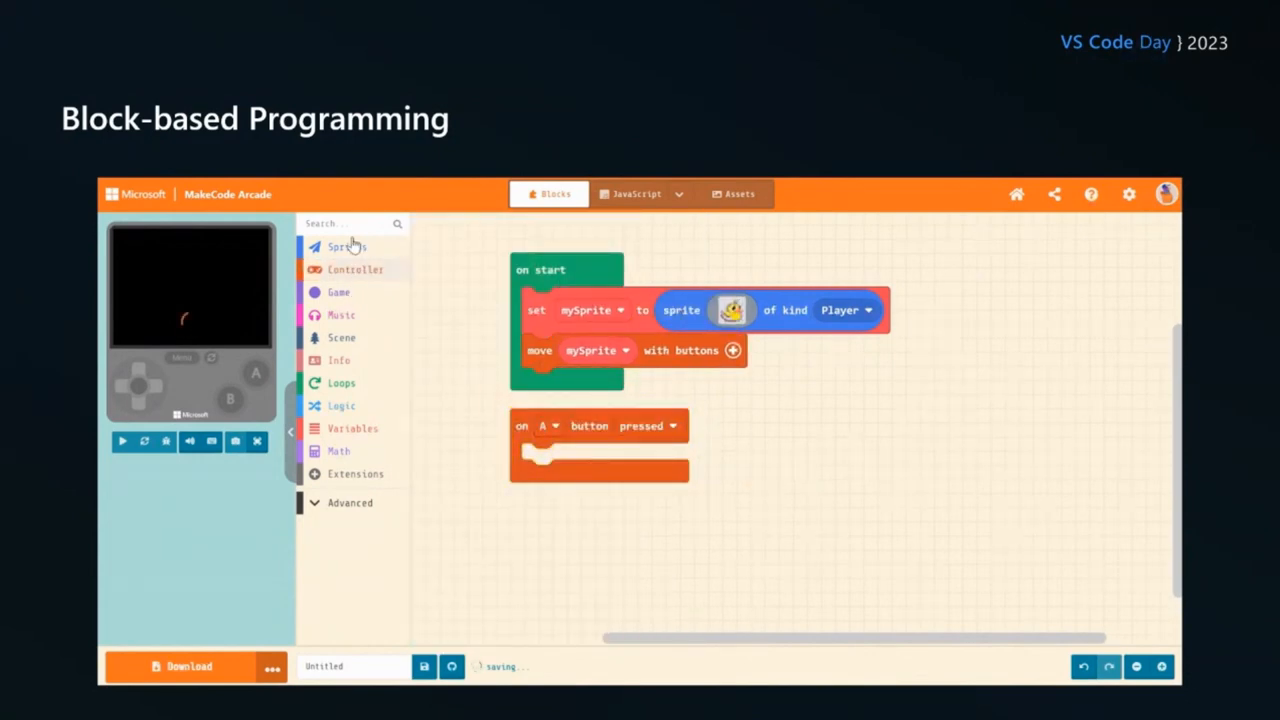
left_click(348, 248)
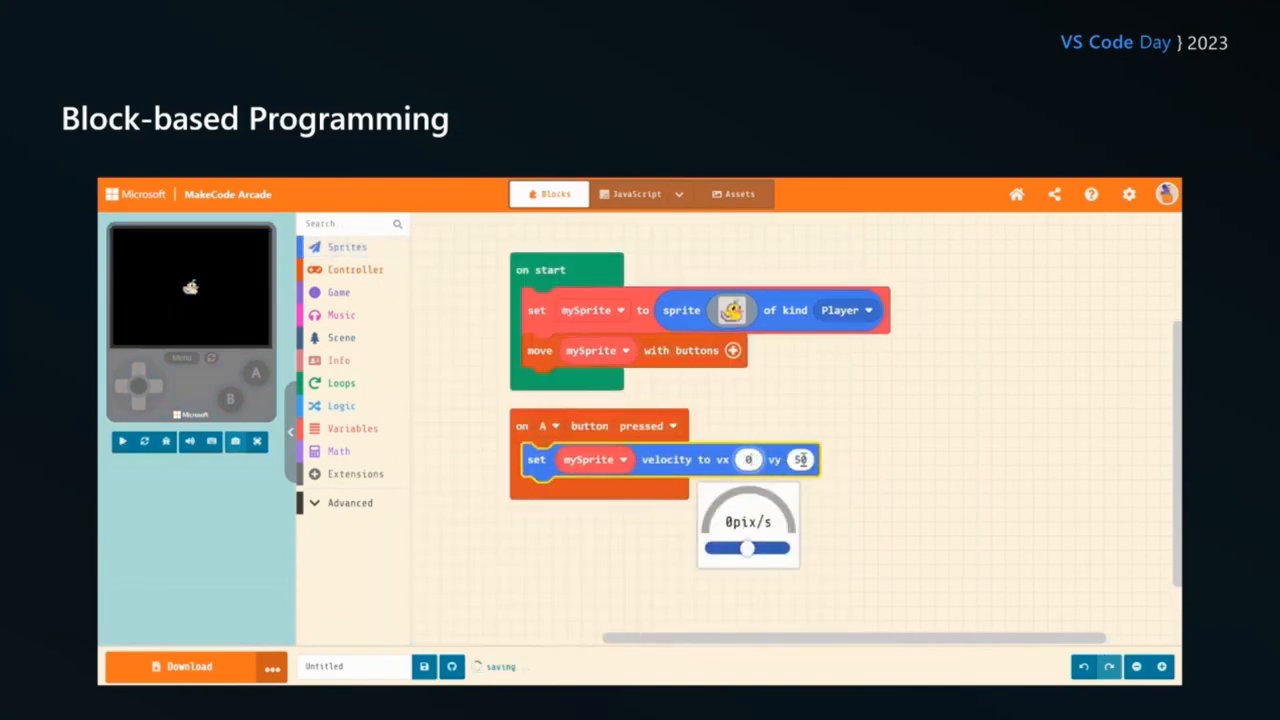
Step: Set mySprite velocity on A pressed, then toggle the platformer between JavaScript and Blocks views
left_click(634, 192)
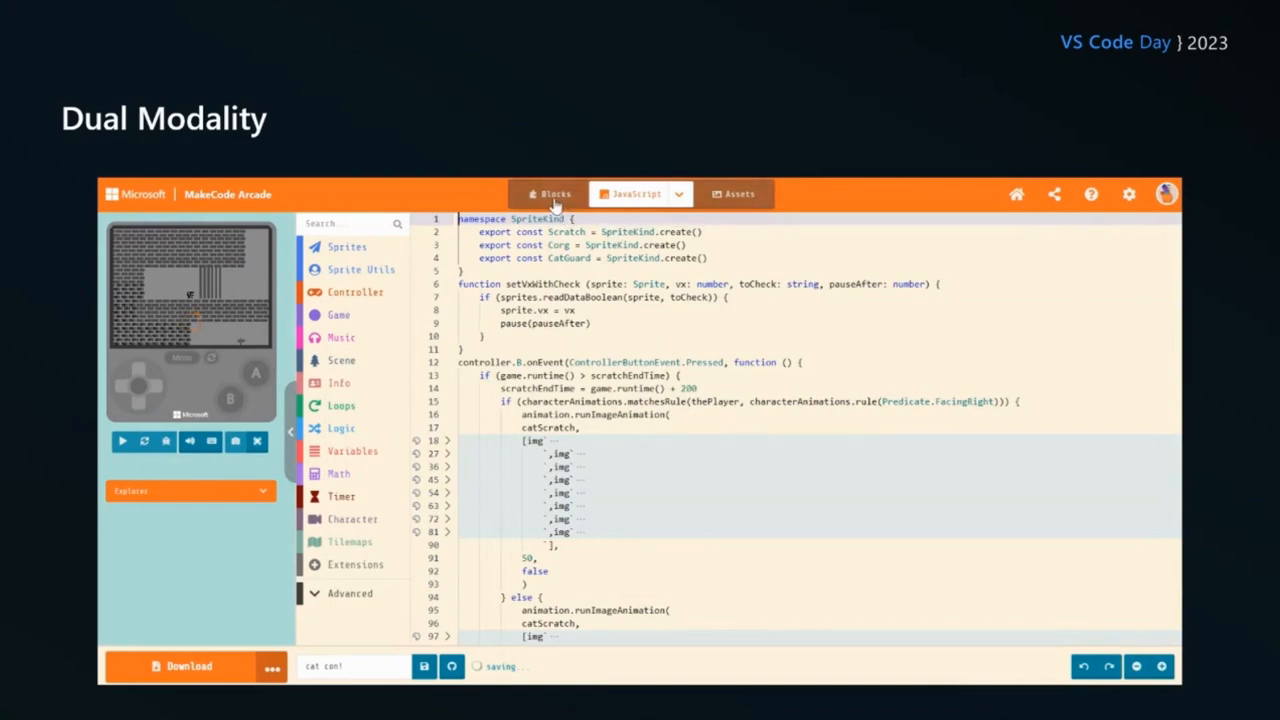
left_click(548, 192)
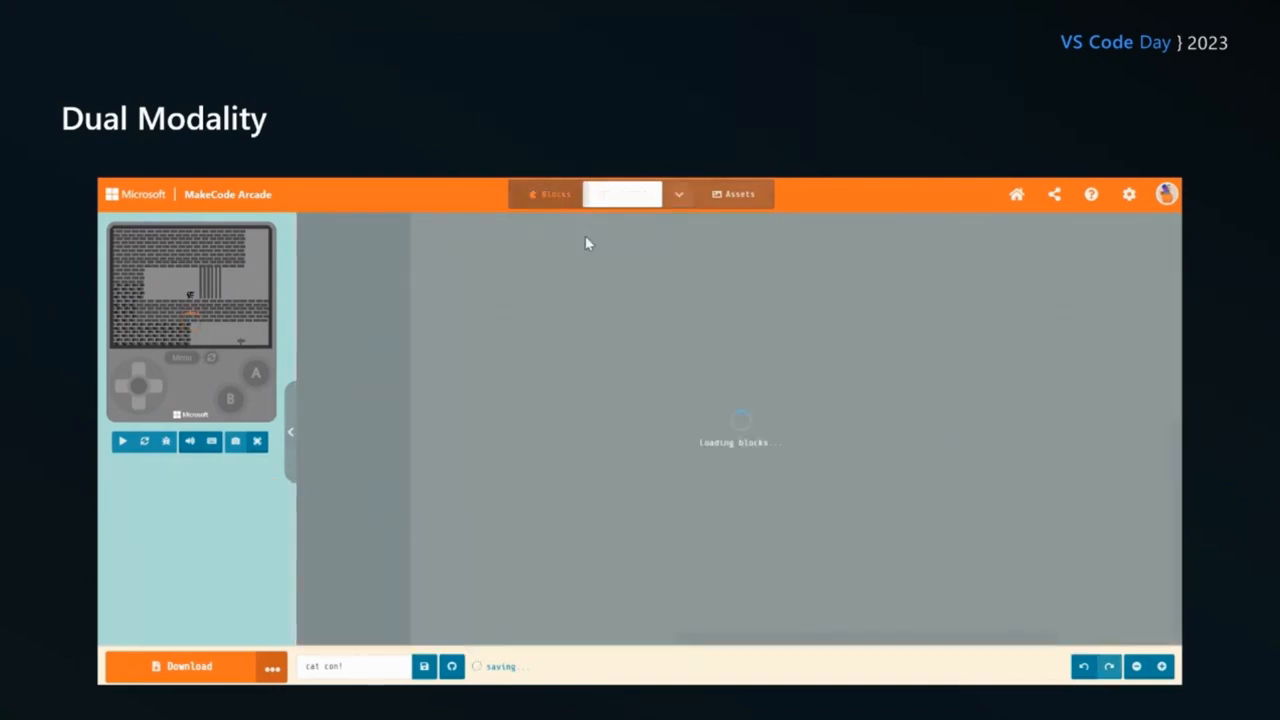
left_click(624, 194)
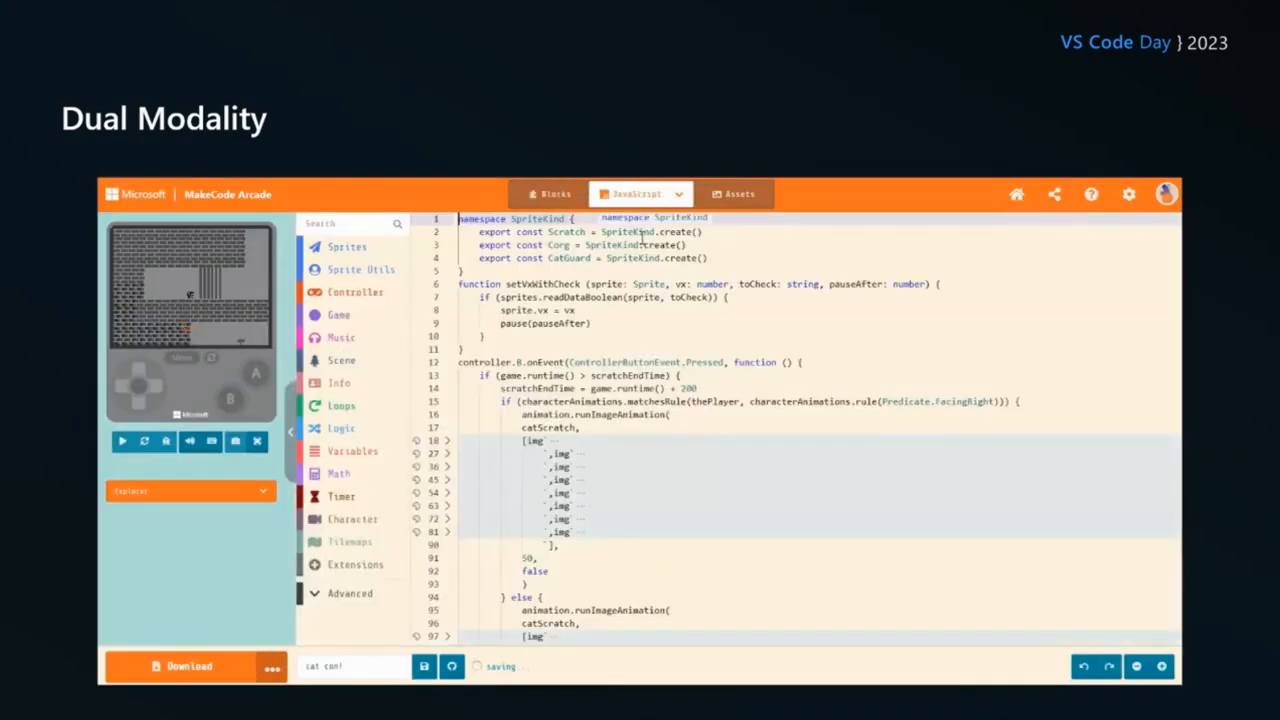
left_click(552, 192)
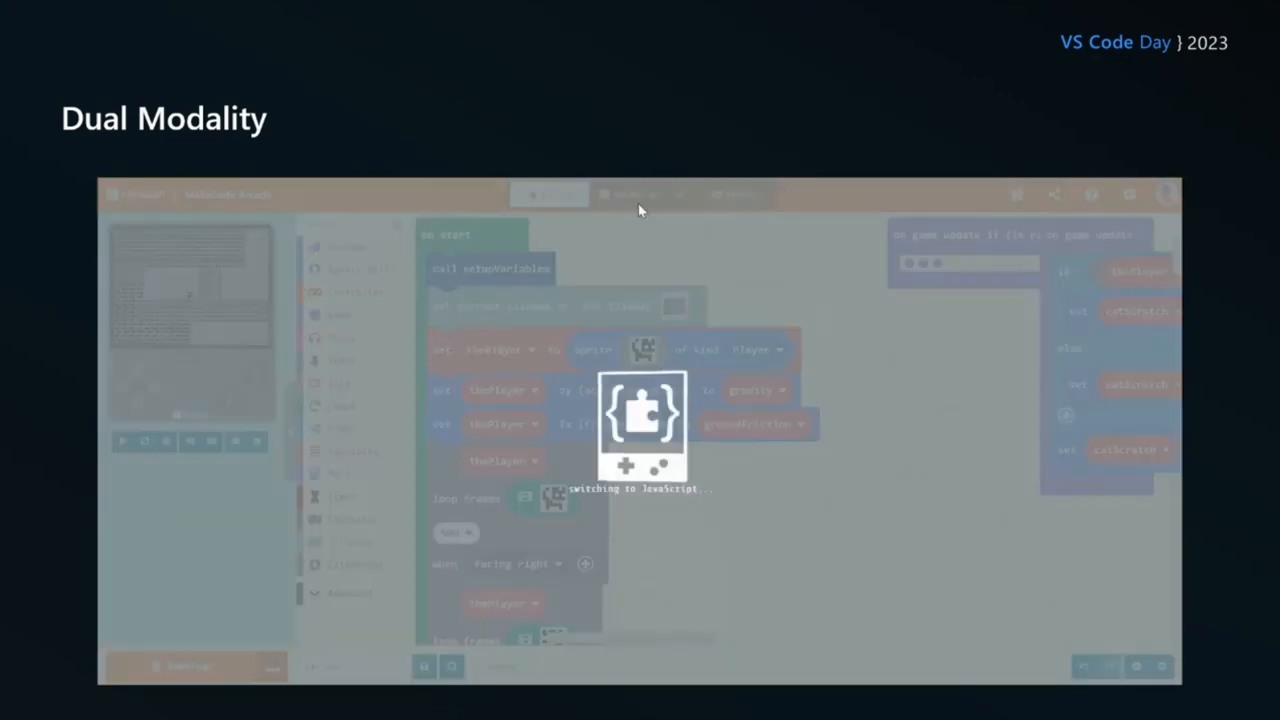
left_click(628, 194)
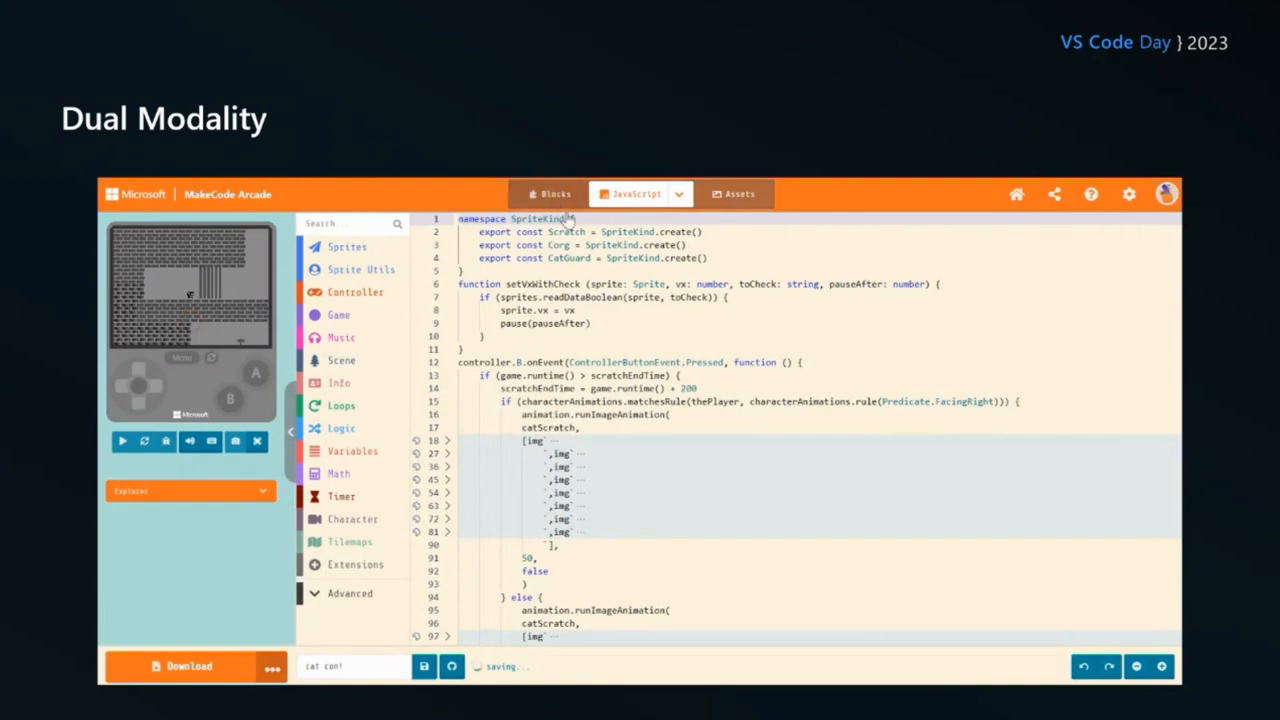
left_click(548, 194)
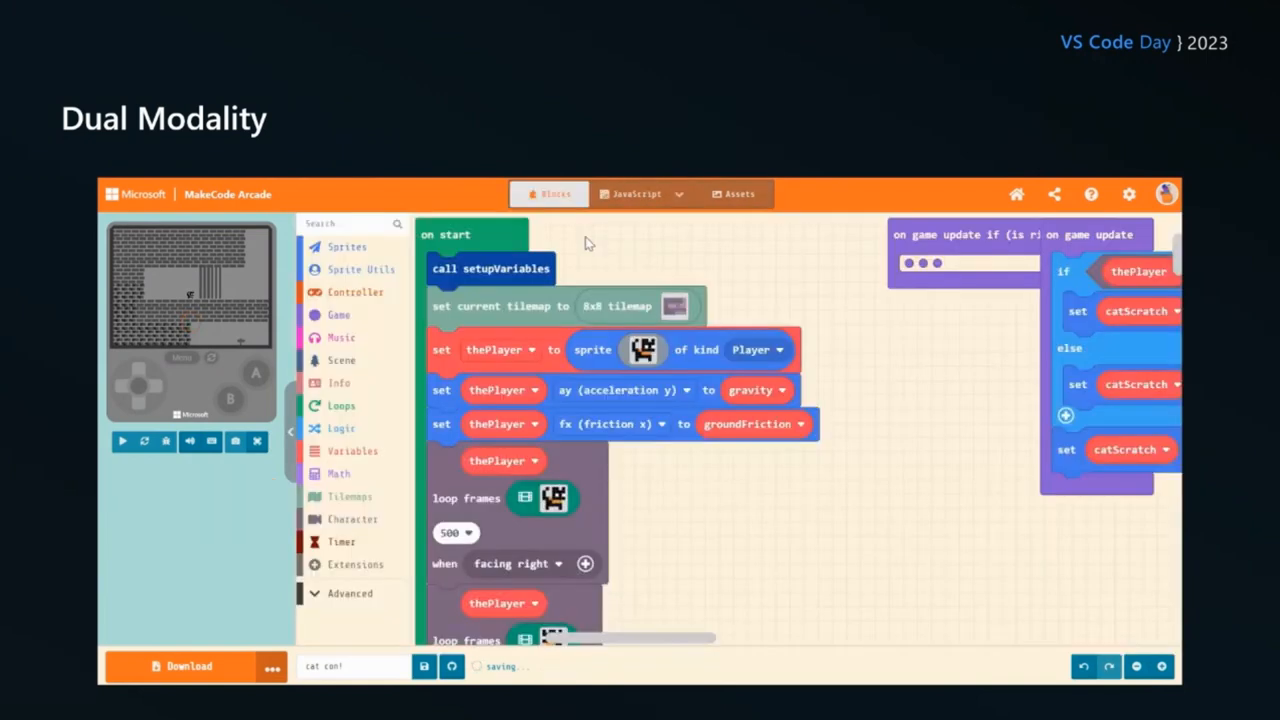
left_click(632, 192)
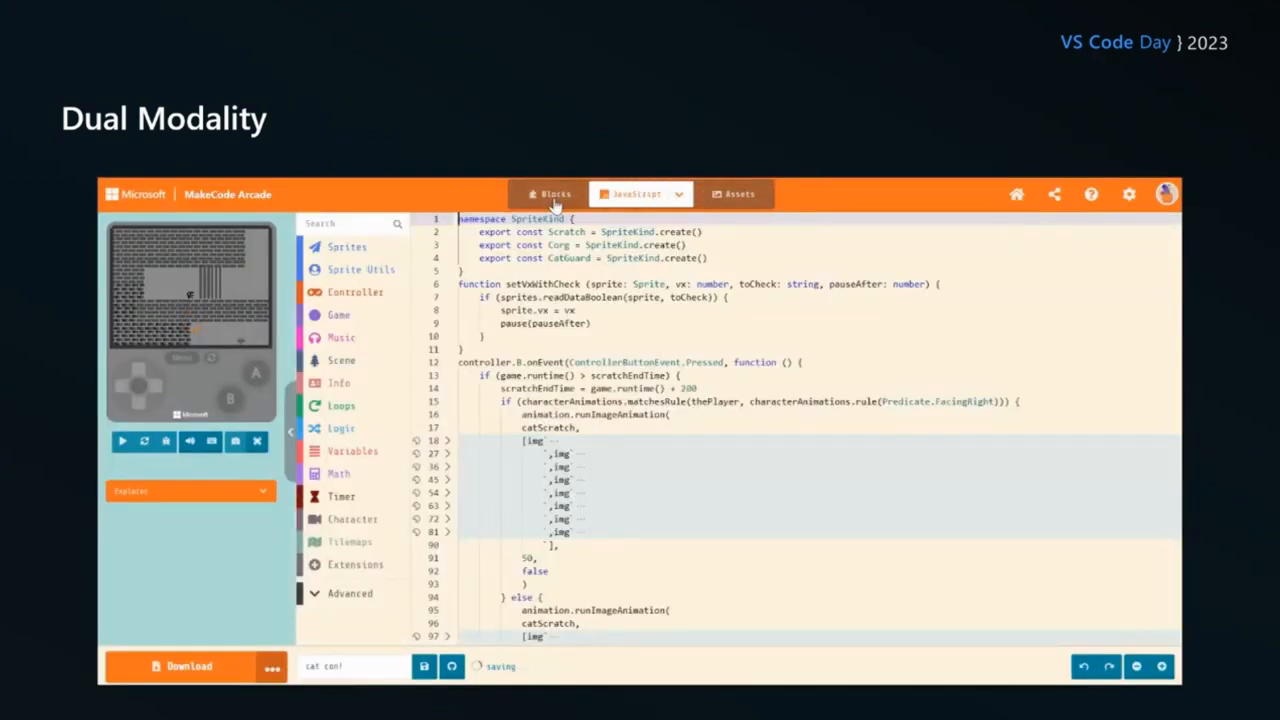
left_click(550, 194)
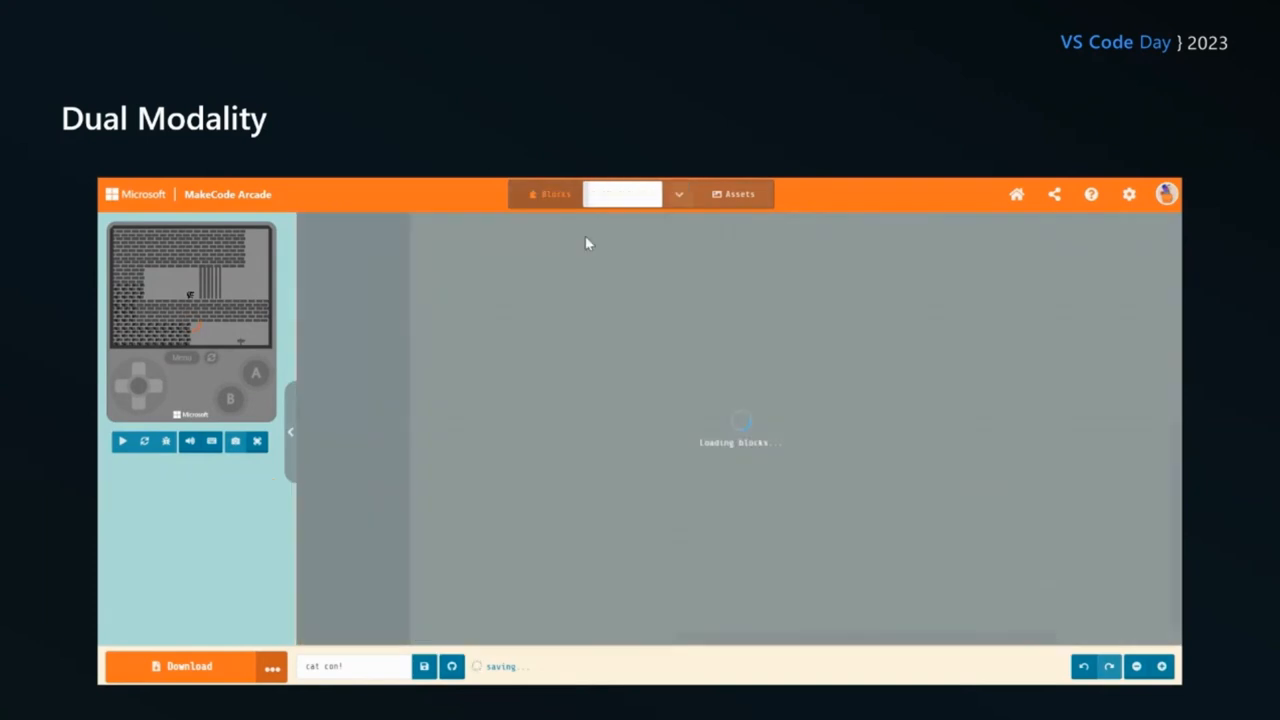
left_click(628, 194)
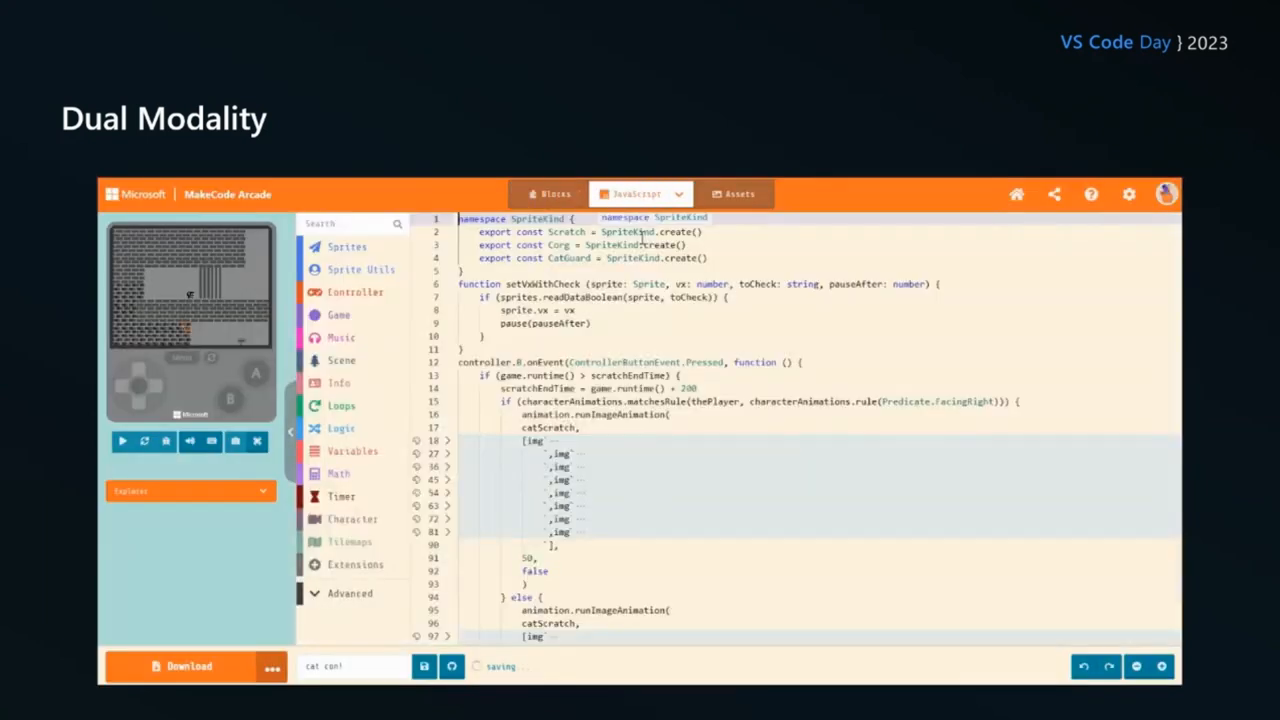
left_click(552, 192)
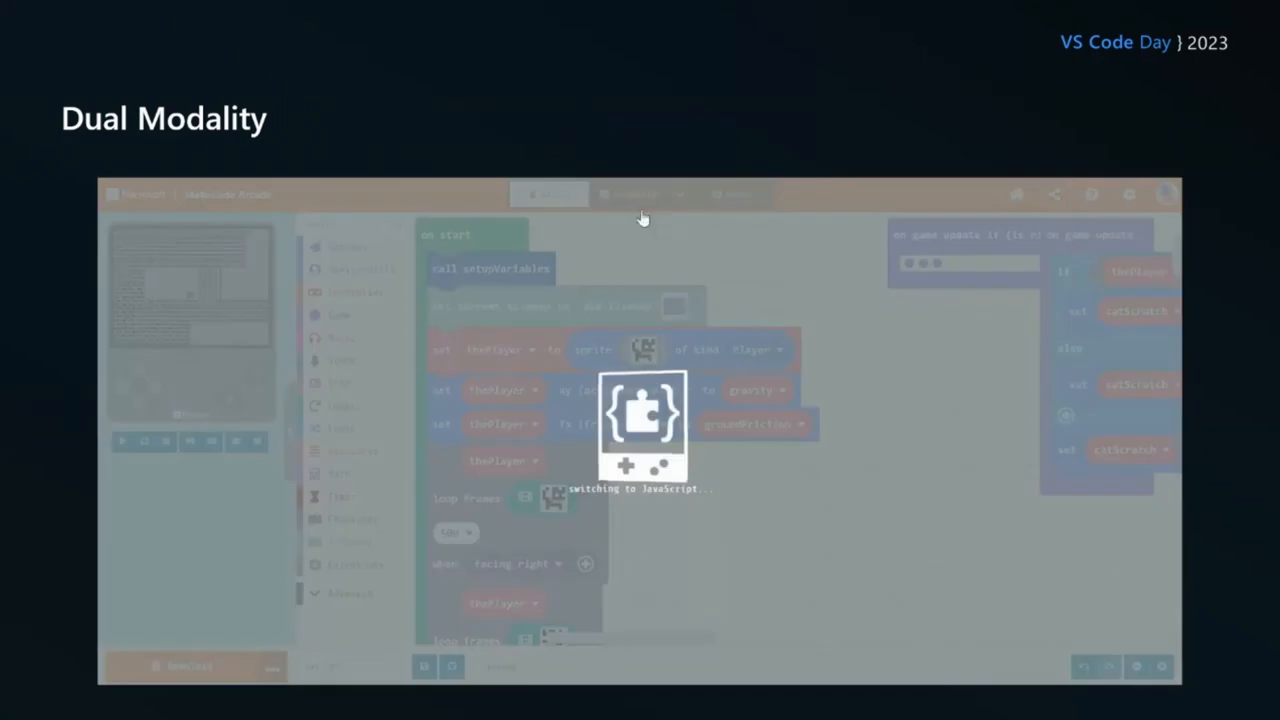
left_click(632, 194)
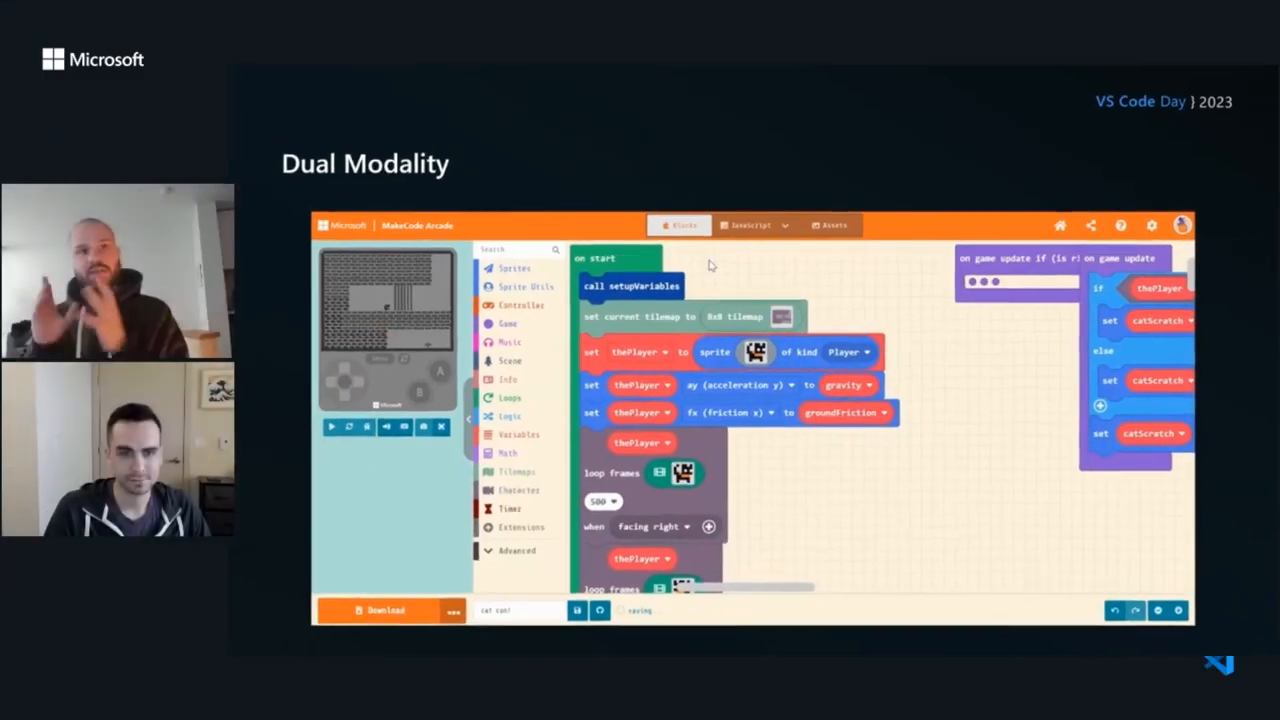
Step: Advance to the Retro Gaming slide: 16 colors, 160×120 screen, 7 buttons, 4 players
left_click(748, 224)
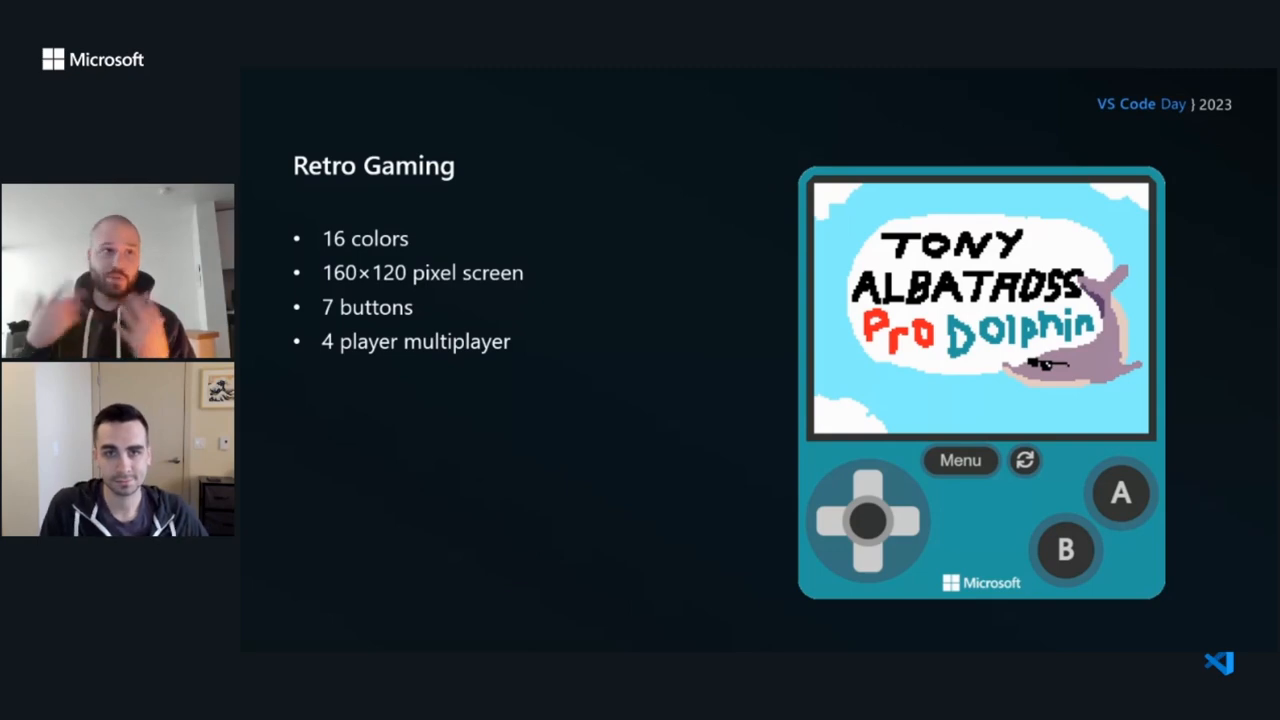
Step: Leave the slideshow for Visual Studio Code with the empty 'new project' folder open
key("Right")
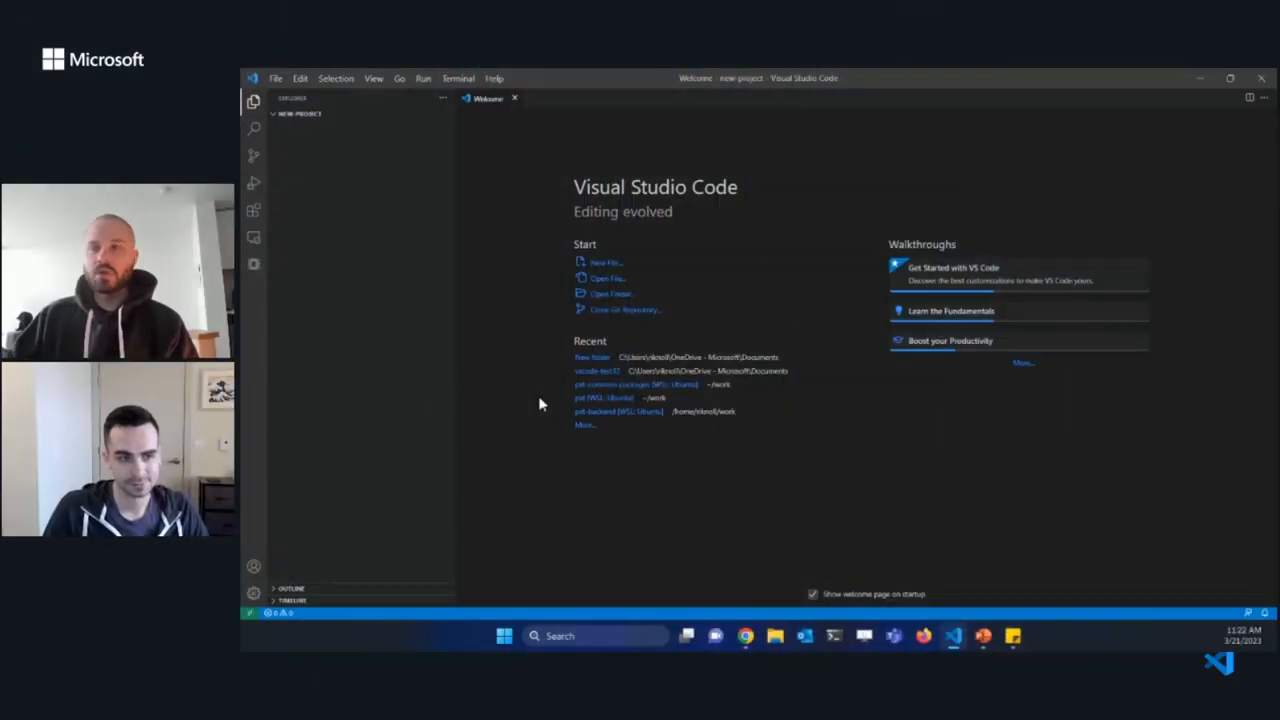
mouse_move(256, 284)
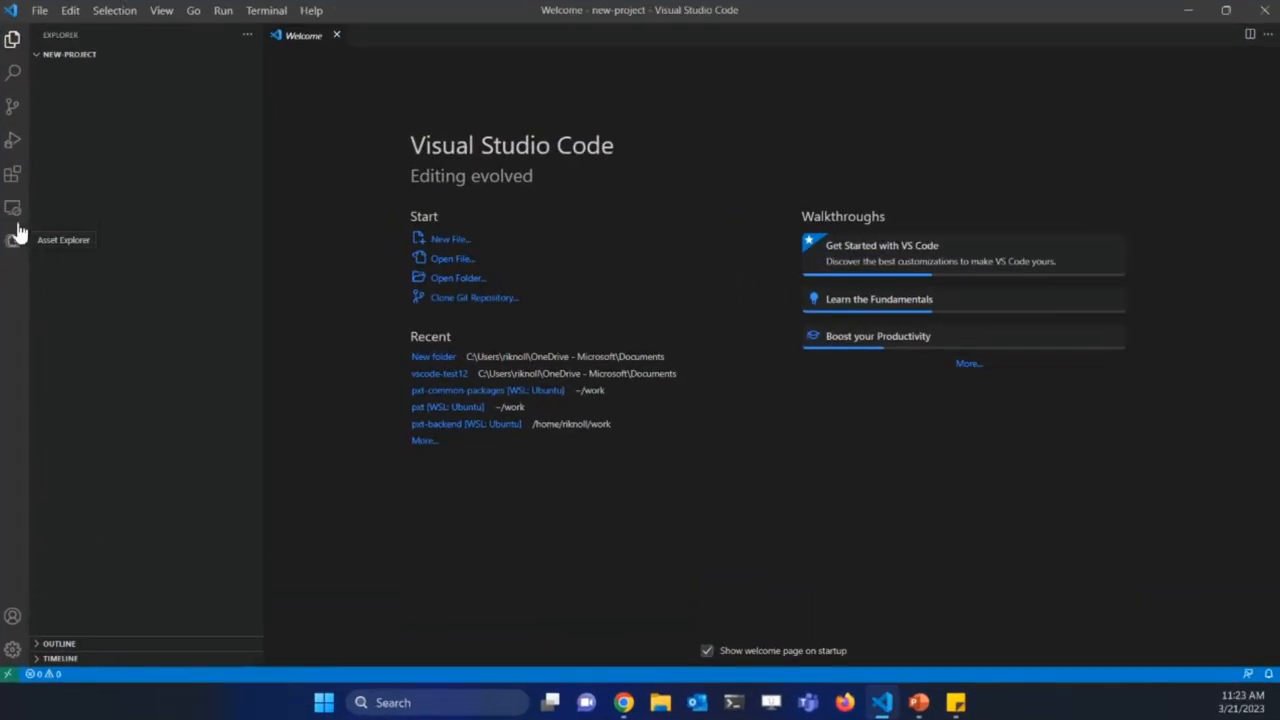
mouse_move(16, 288)
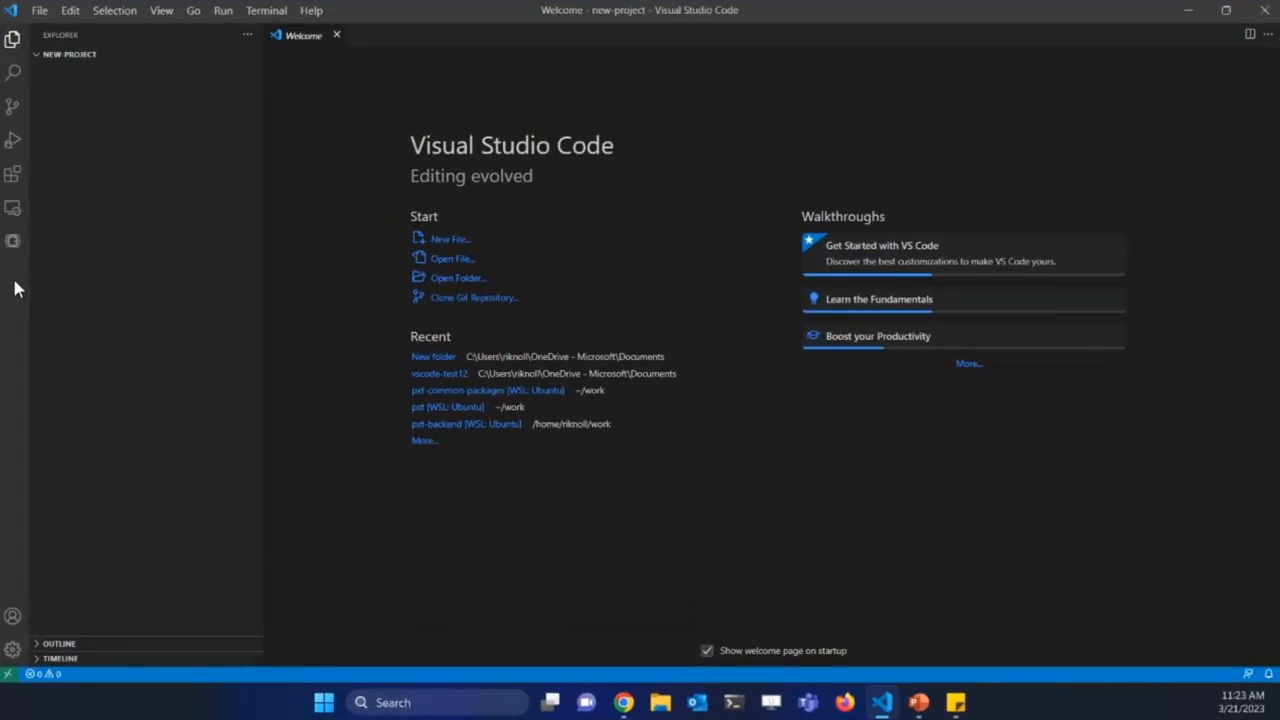
Step: Show the MakeCode Arcade Asset Explorer actions from the Activity Bar
left_click(14, 240)
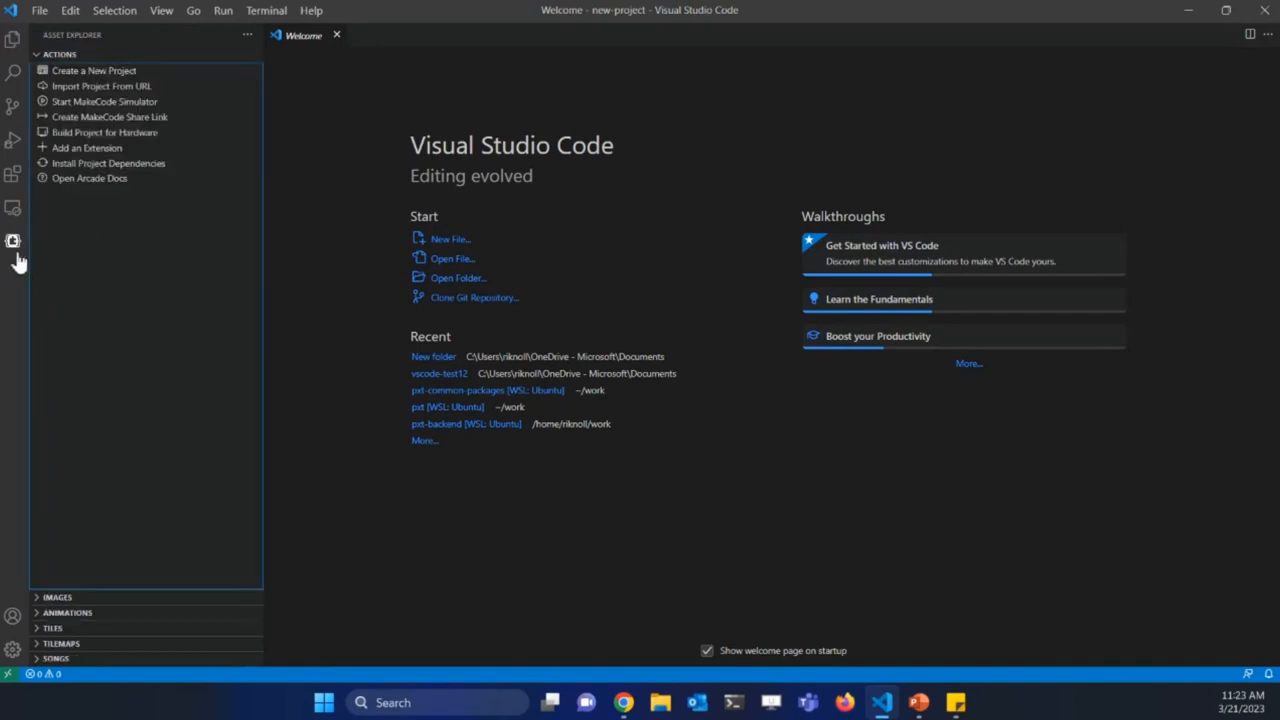
mouse_move(184, 452)
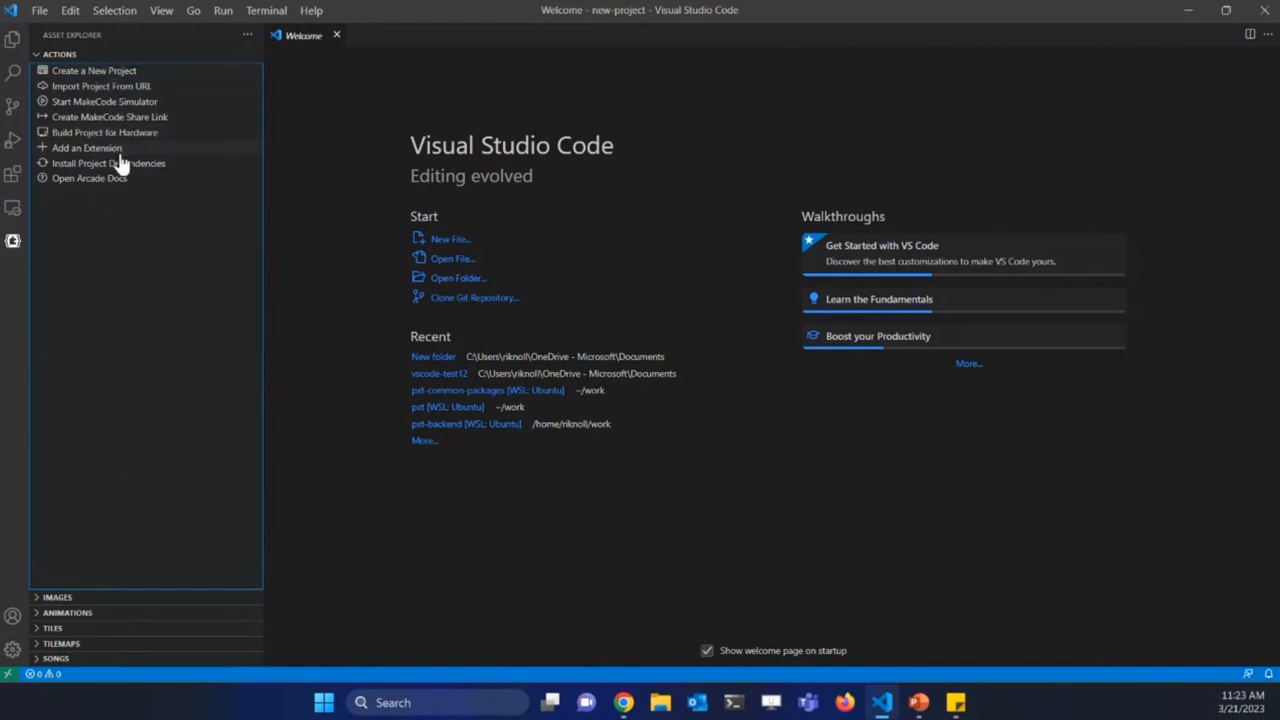
mouse_move(120, 164)
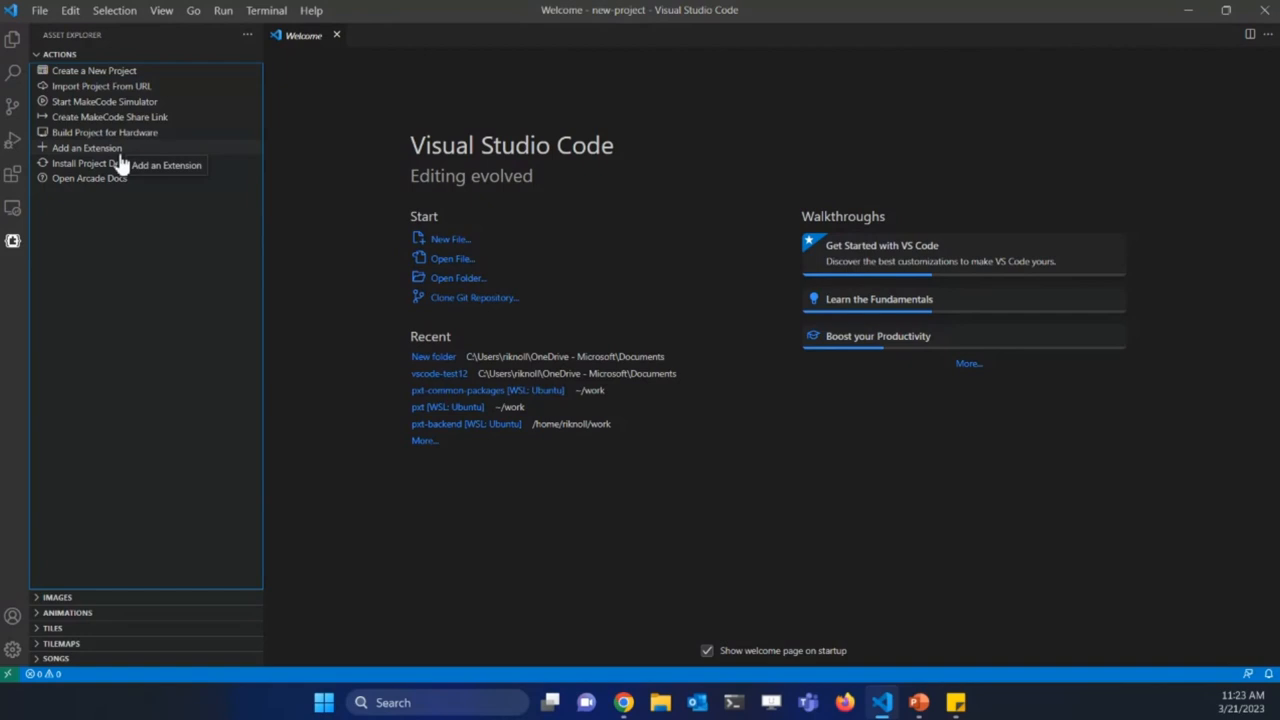
mouse_move(88, 76)
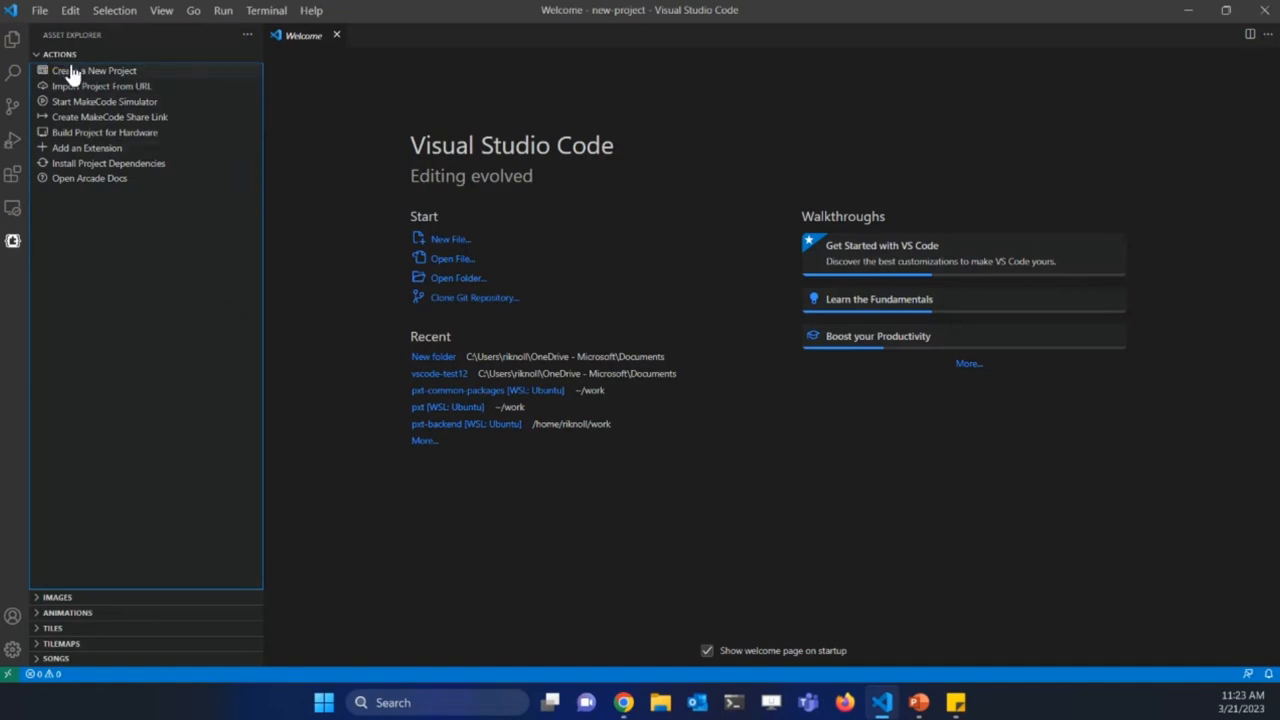
Step: Create a platformer-template Arcade project named 'demo' and view its main.ts code
left_click(96, 72)
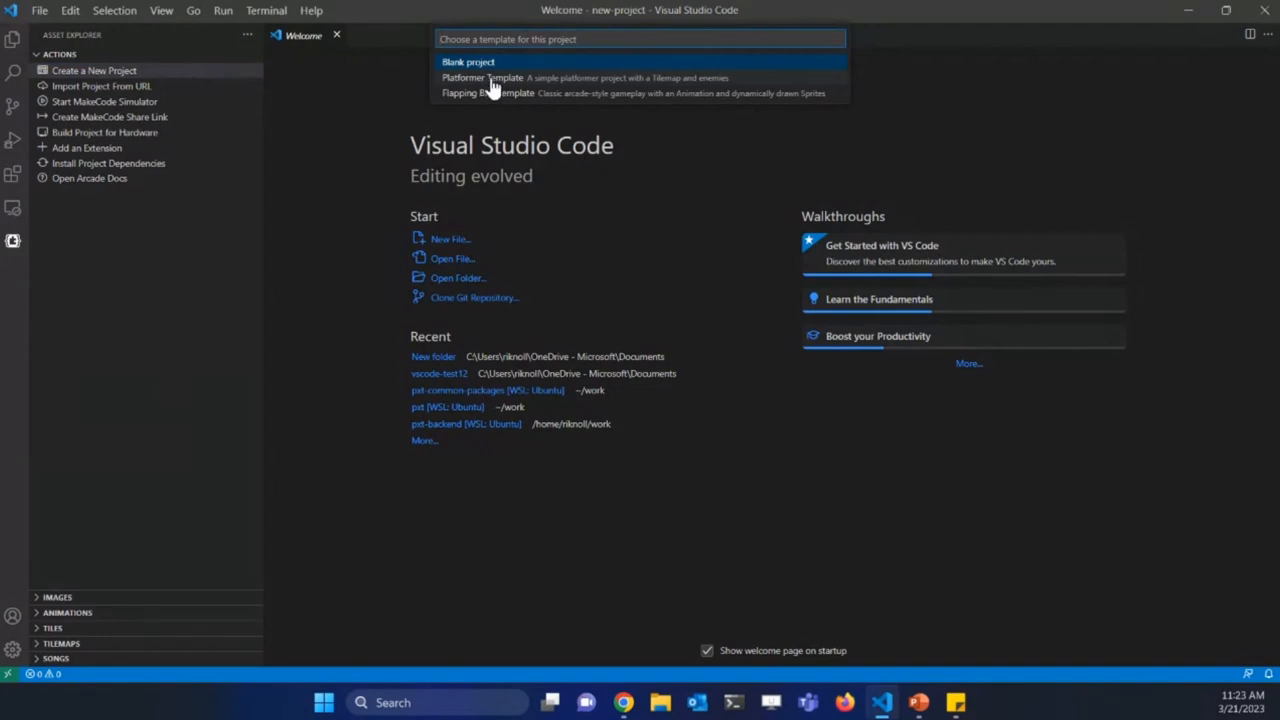
left_click(470, 62)
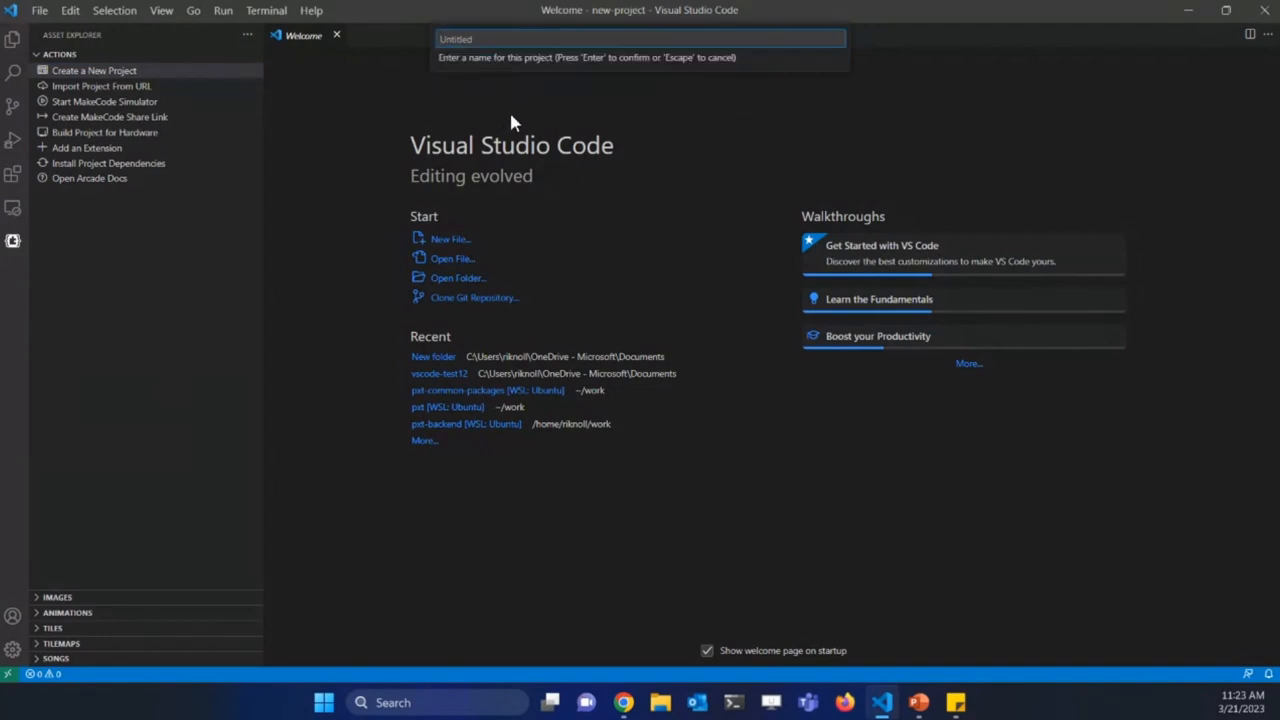
type("demo")
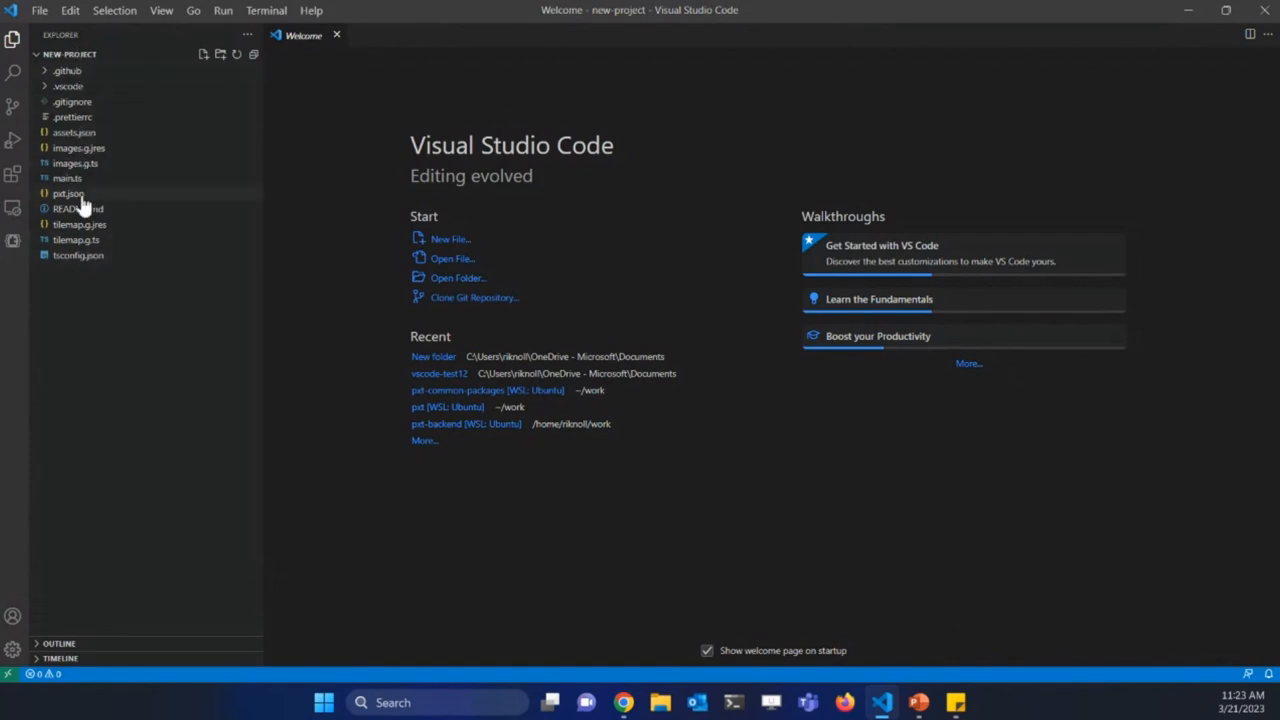
double_click(64, 178)
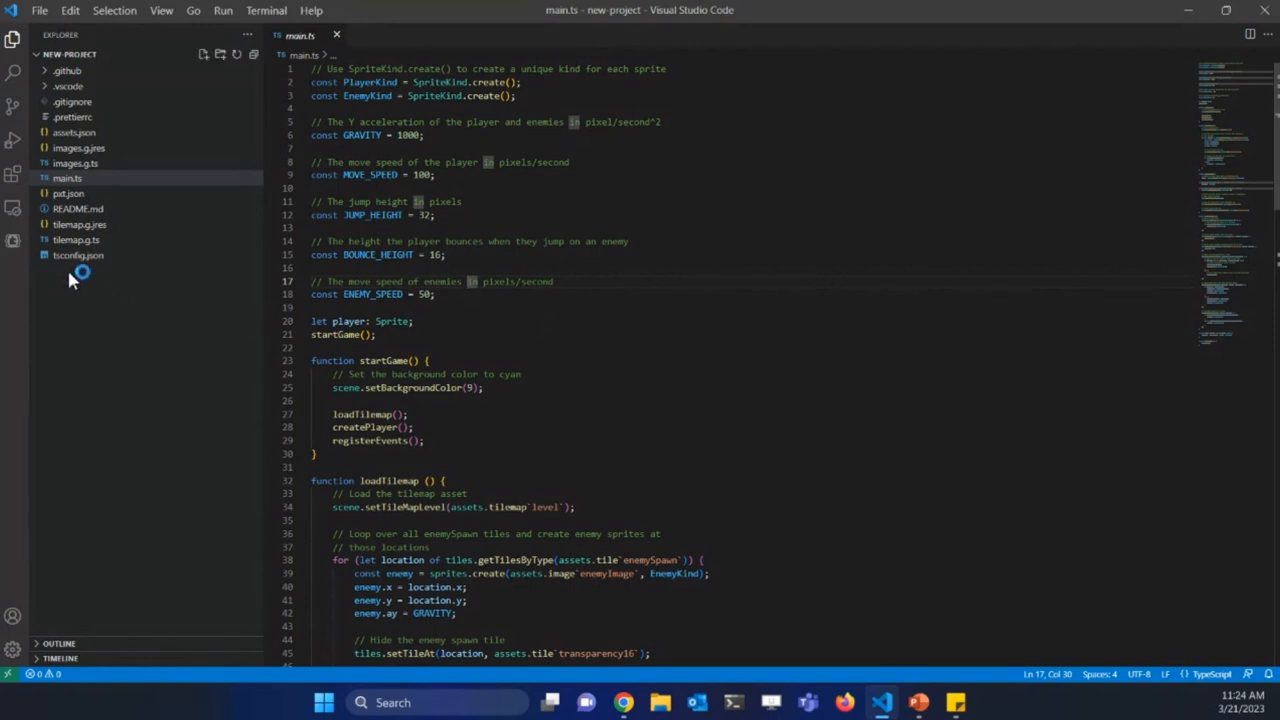
left_click(10, 236)
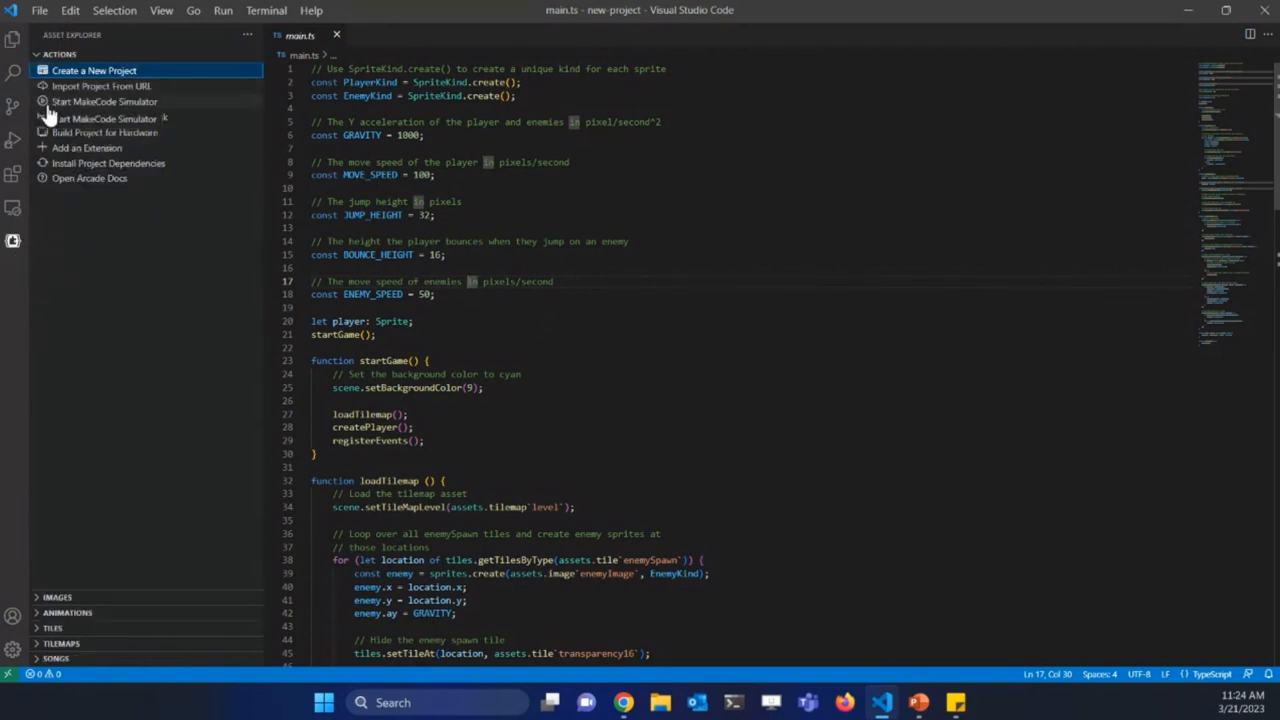
Step: Start the MakeCode Arcade simulator in a side panel beside main.ts
left_click(104, 100)
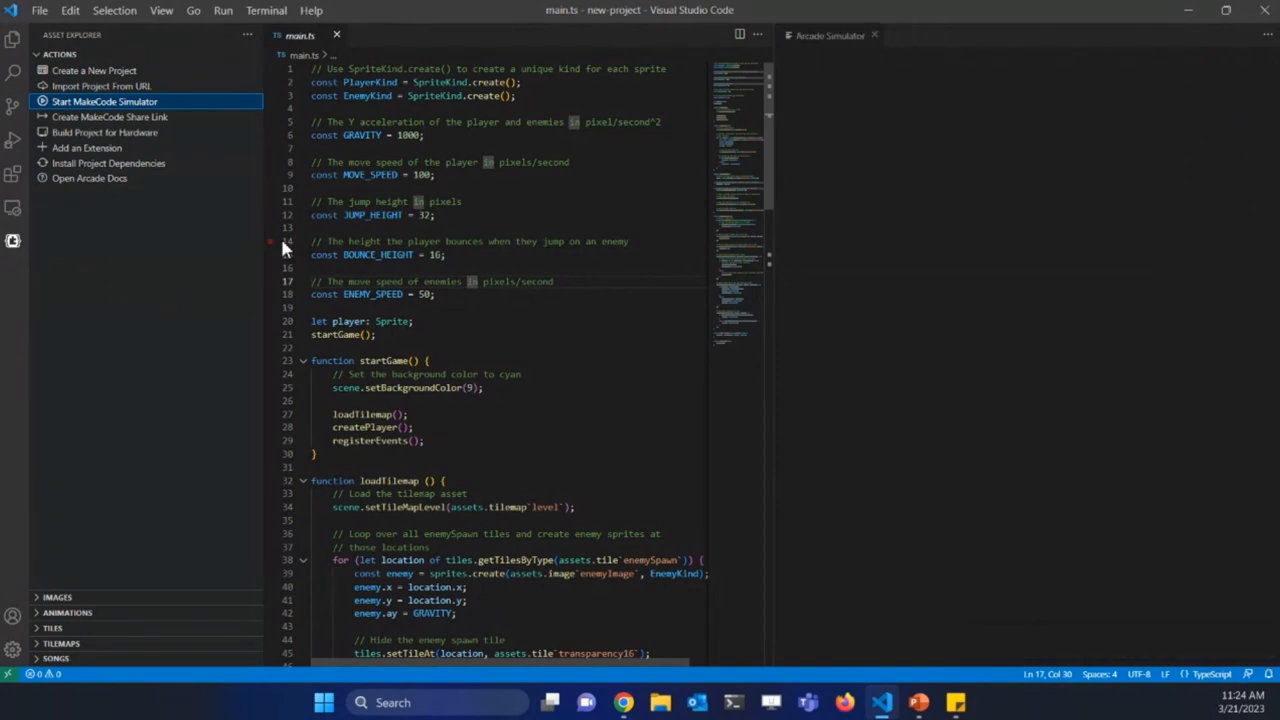
left_click(104, 100)
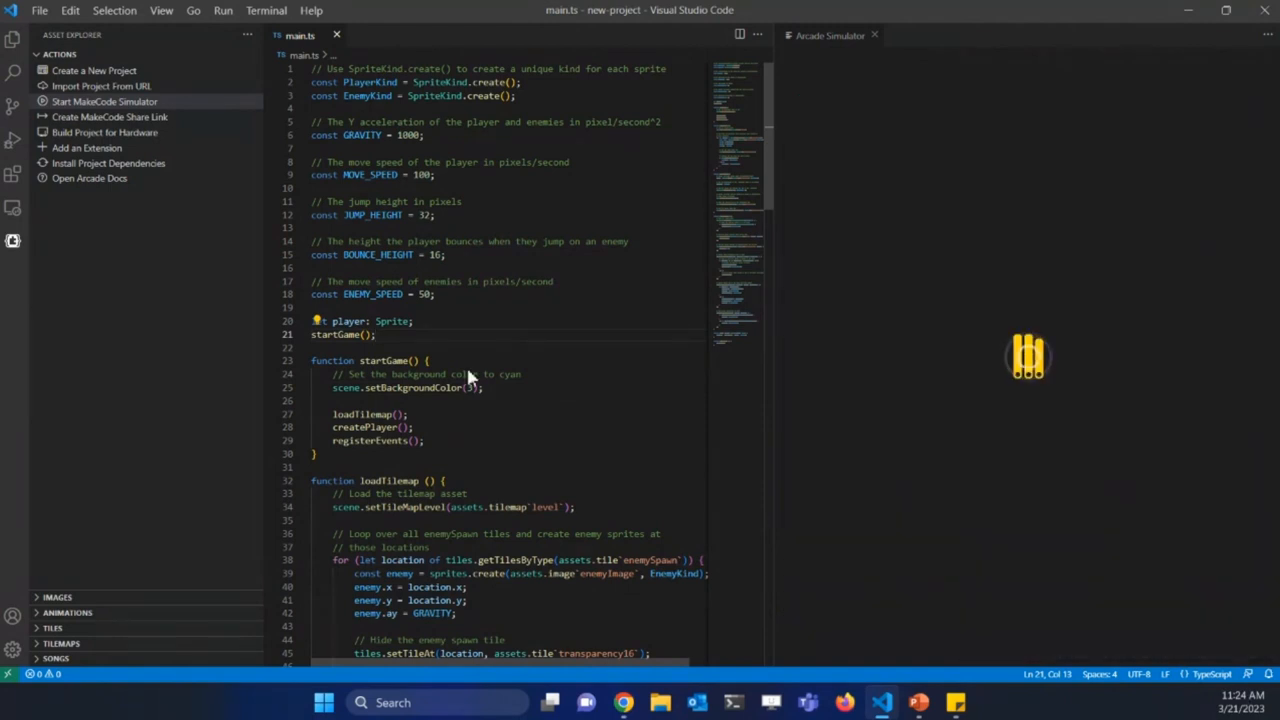
Step: Expand the Images assets listing playerImage and enemyImage
left_click(104, 100)
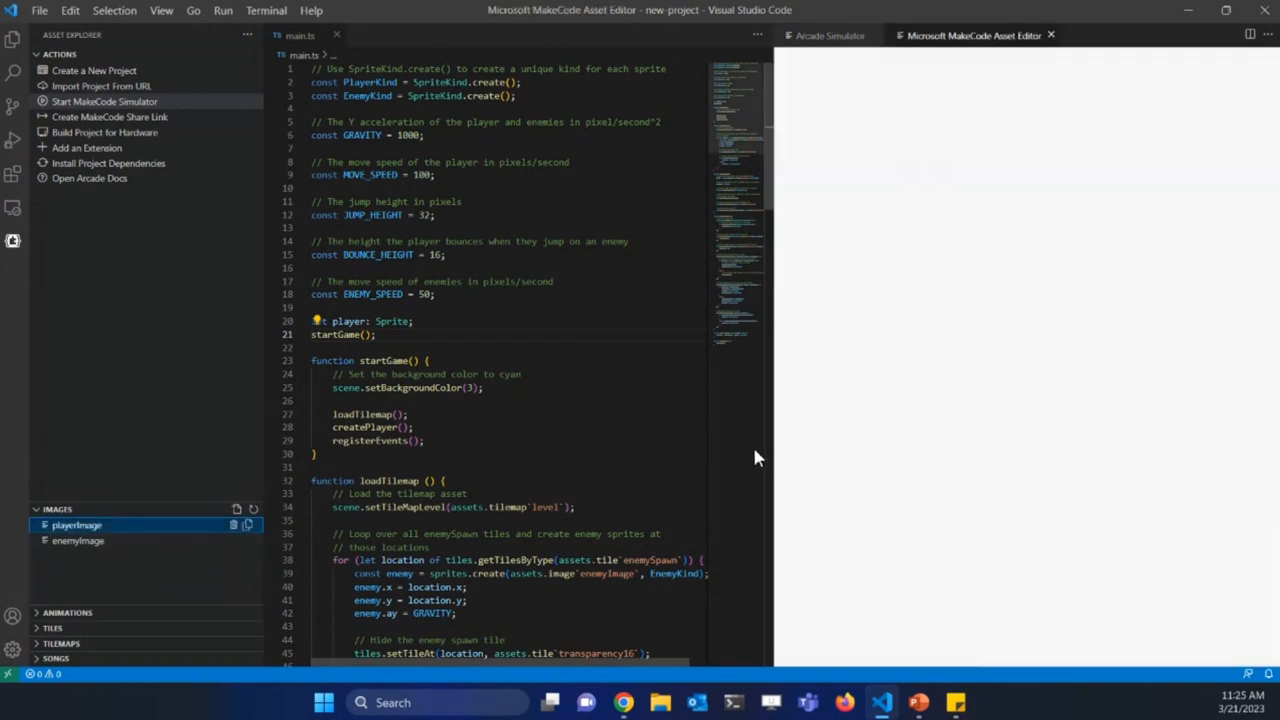
Step: Edit the playerImage cat sprite in the Asset Editor, then return to the rebuilding simulator
double_click(78, 524)
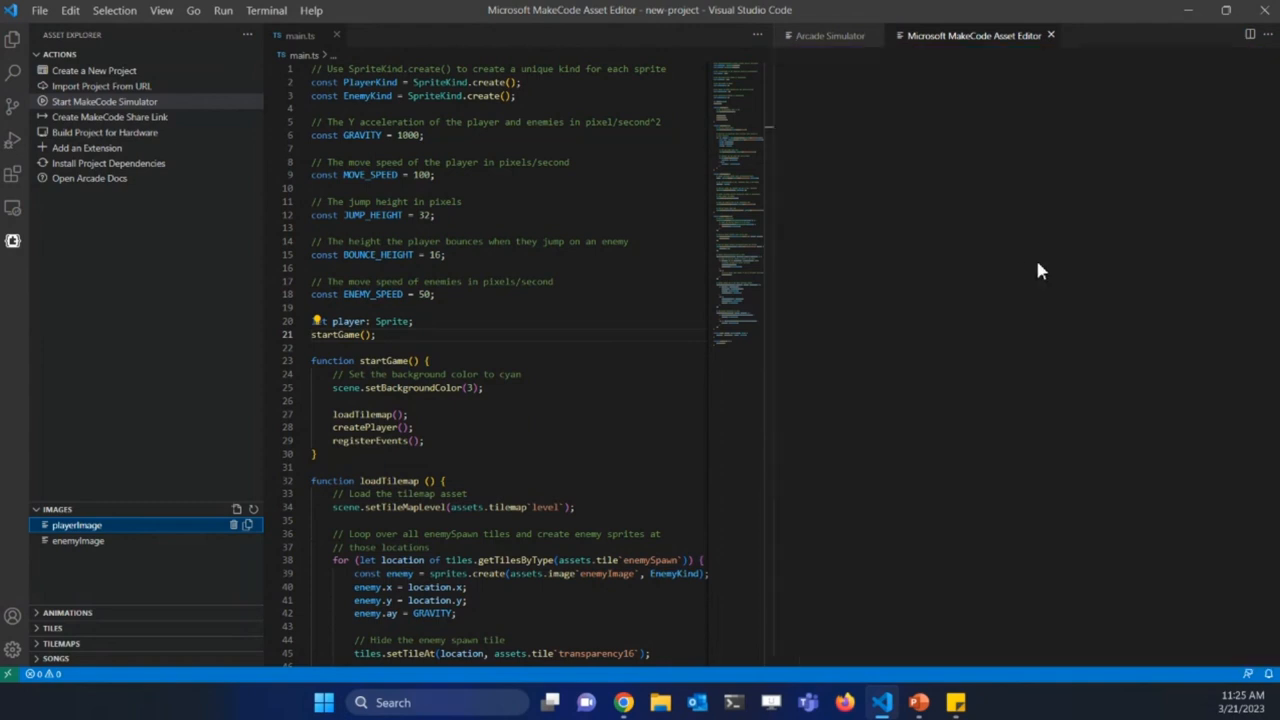
left_click(78, 524)
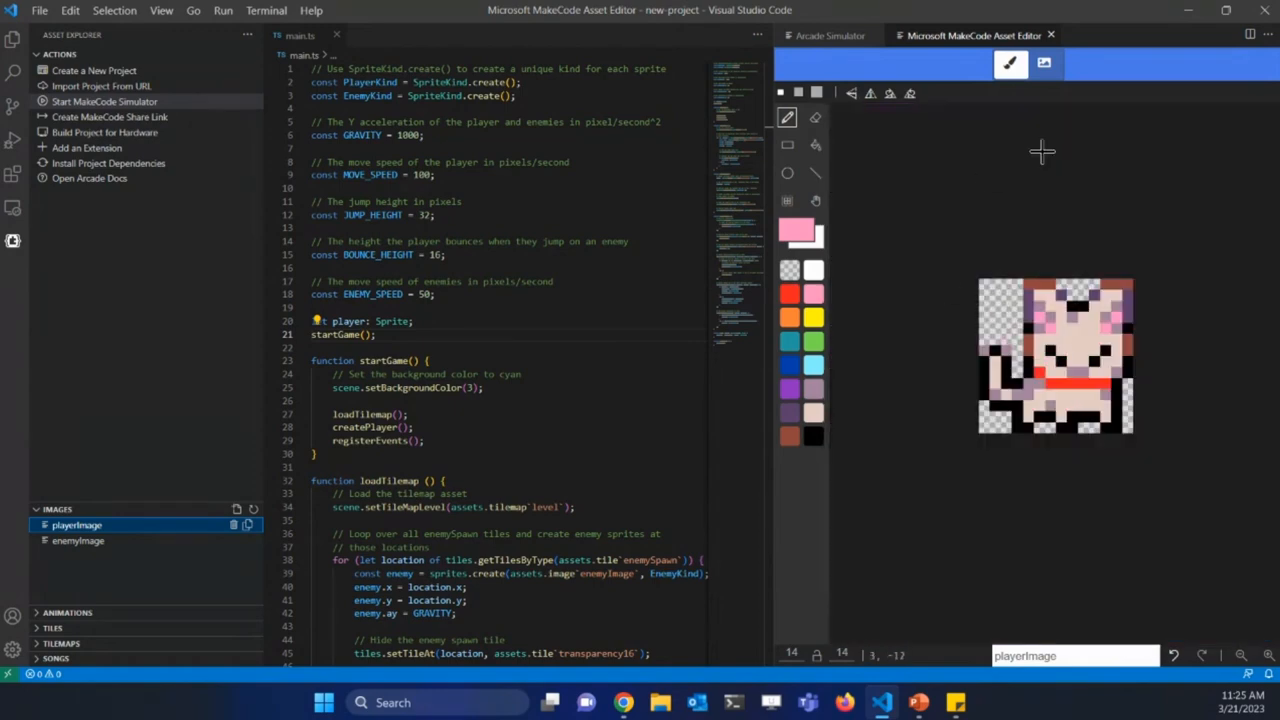
left_click(1040, 62)
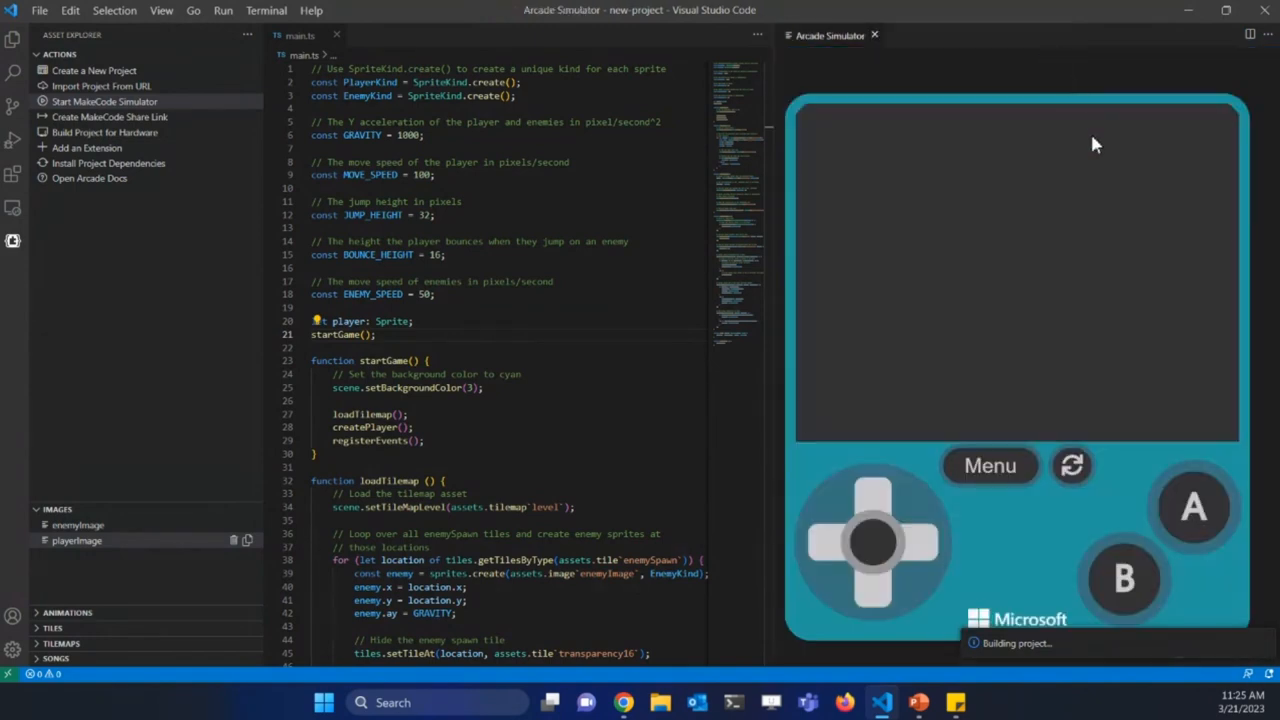
mouse_move(964, 256)
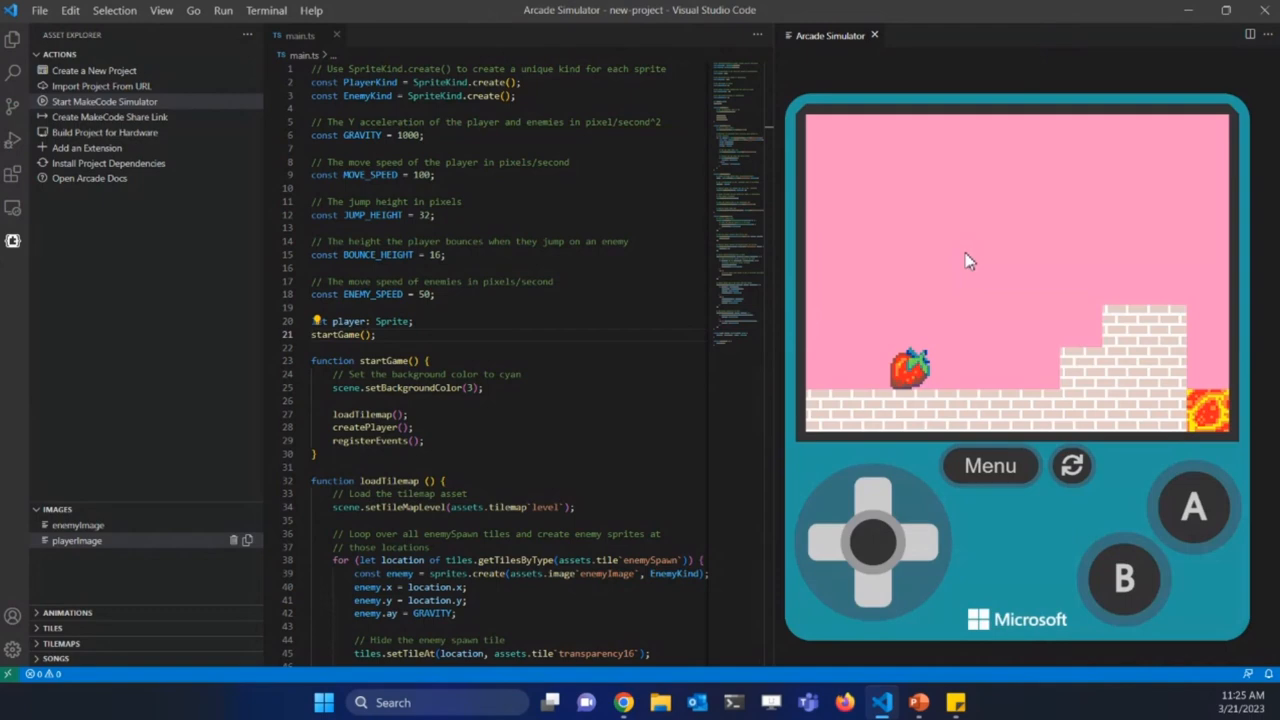
mouse_move(1136, 376)
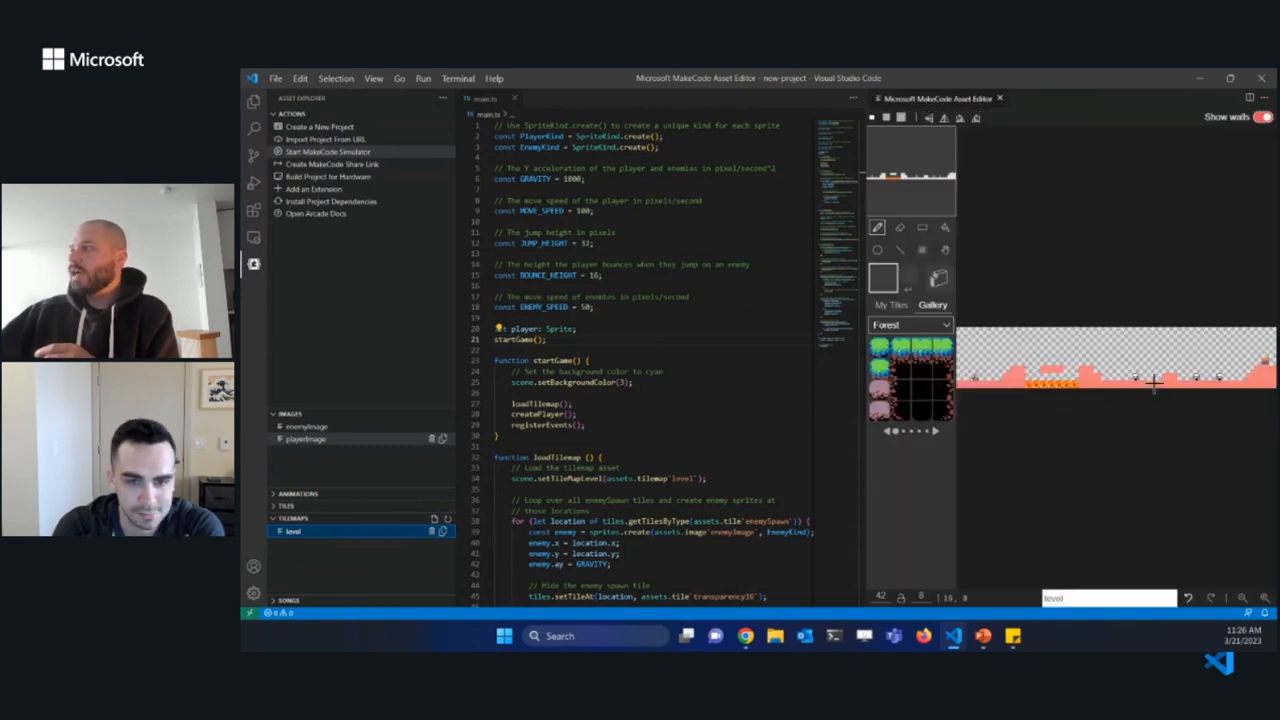
mouse_move(1150, 358)
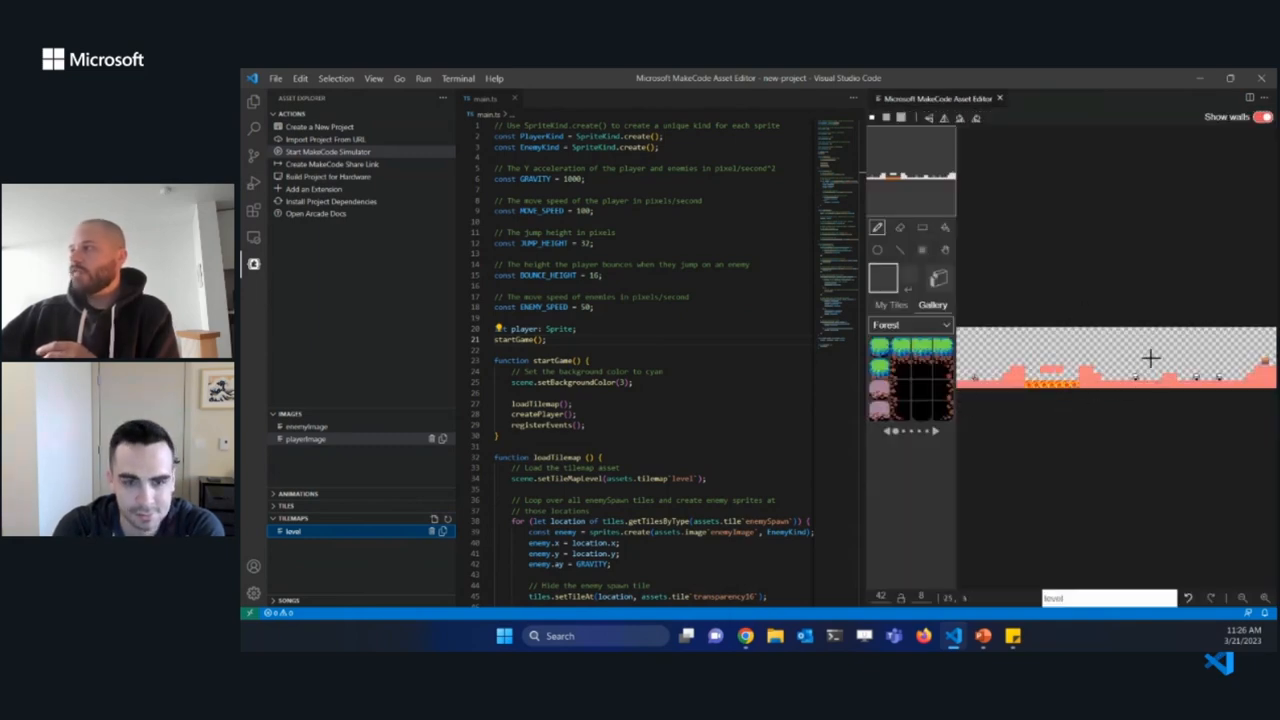